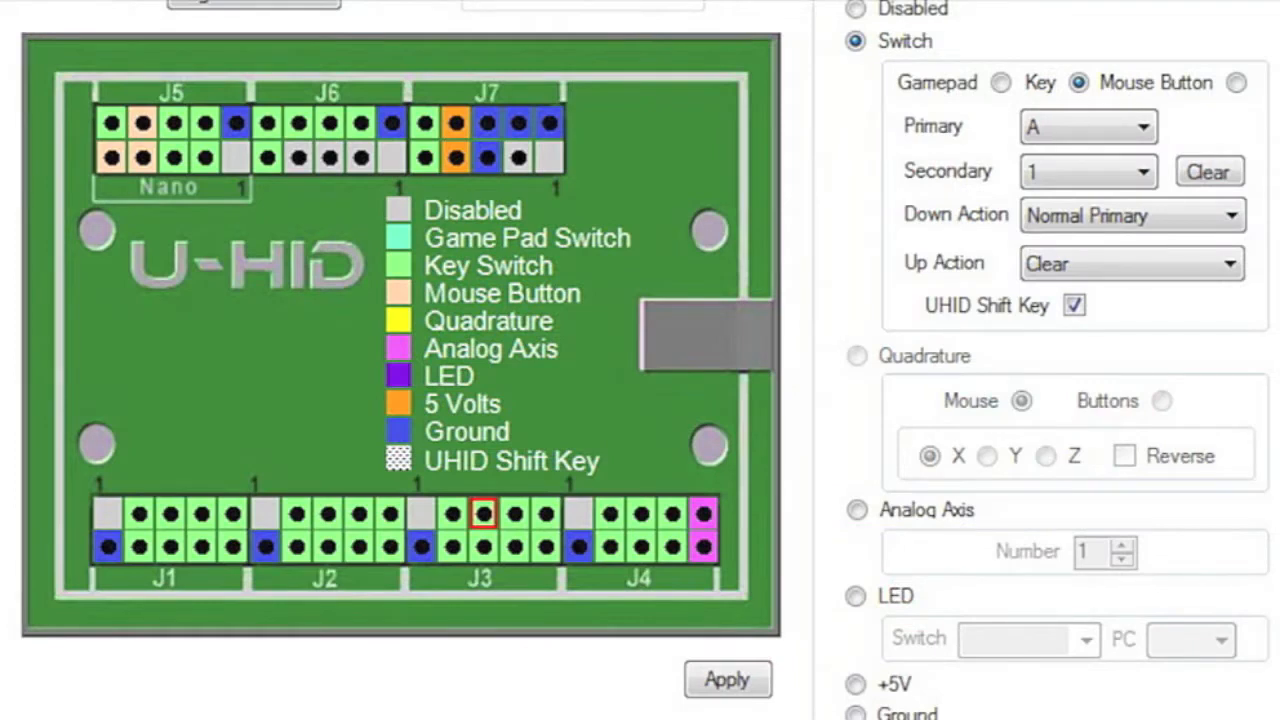
{"action": "mouse_move", "coordinate": [1080, 150]}
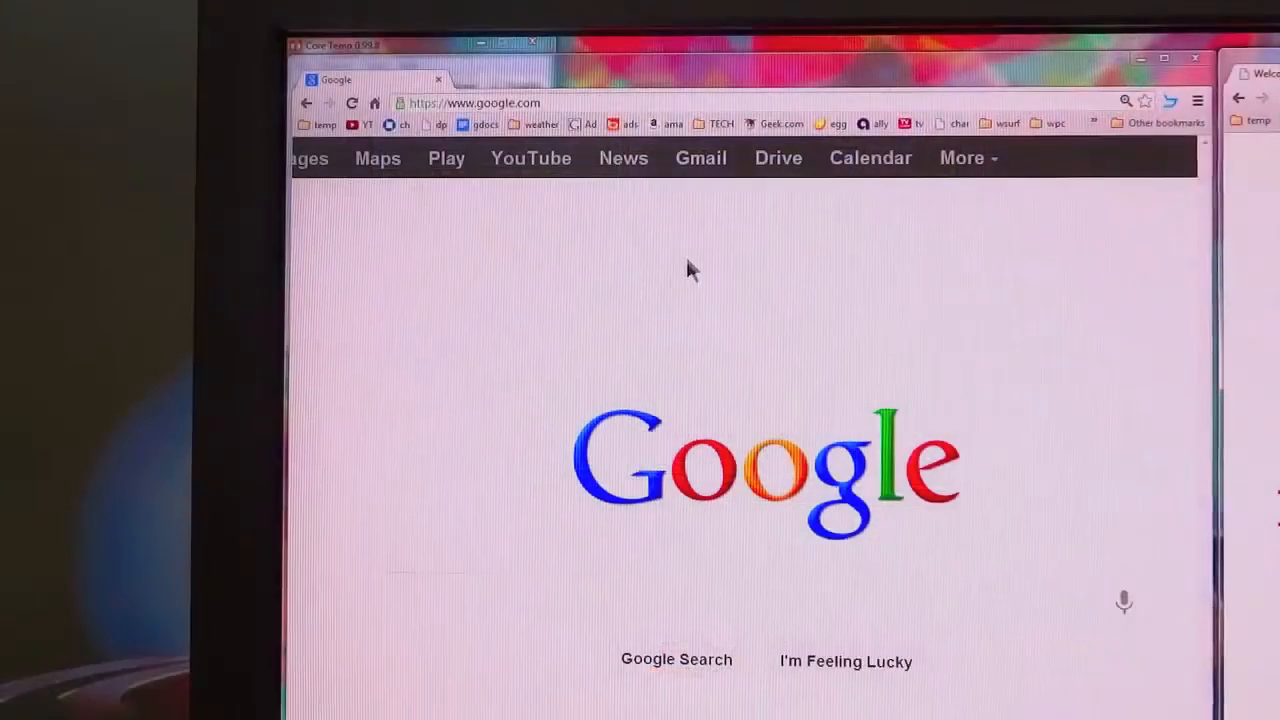
{"action": "mouse_move", "coordinate": [780, 124]}
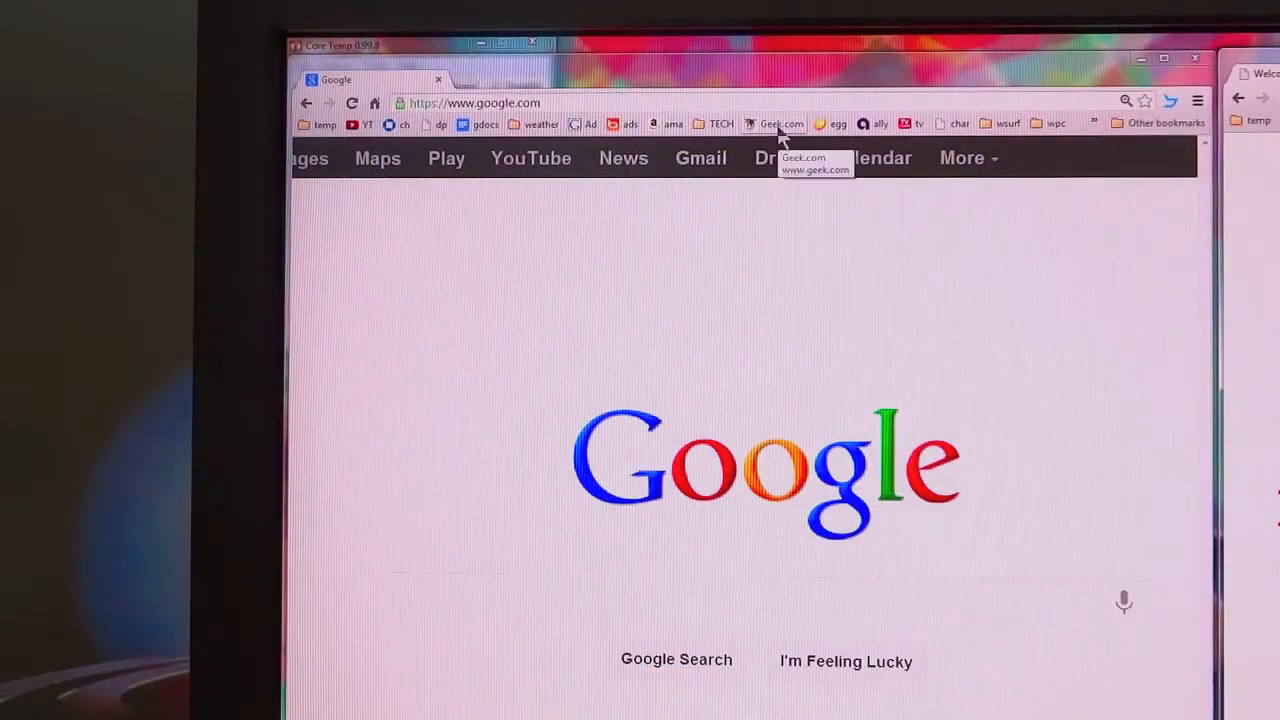
Open the Geek.com website from the bookmarks bar
{"action": "left_click", "coordinate": [781, 123]}
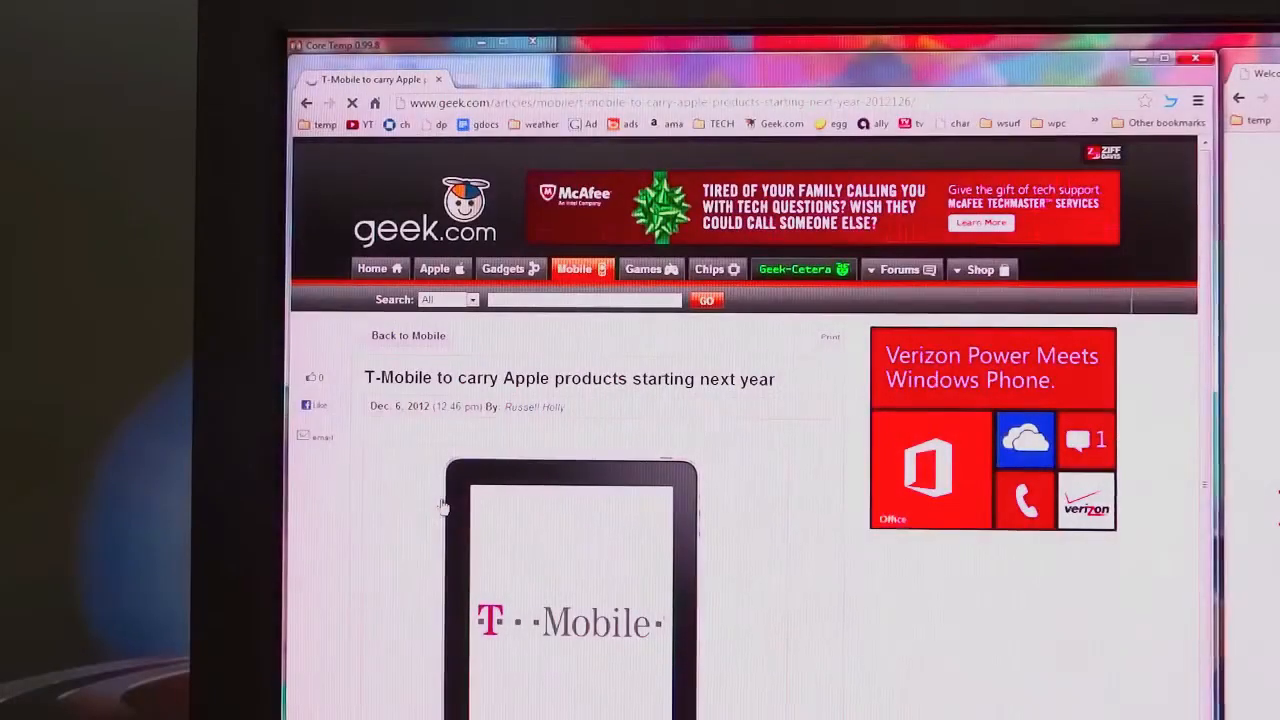
Scroll down the Geek.com page to reach the T-Mobile Apple article
{"action": "scroll", "scroll_direction": "down", "scroll_amount": 3}
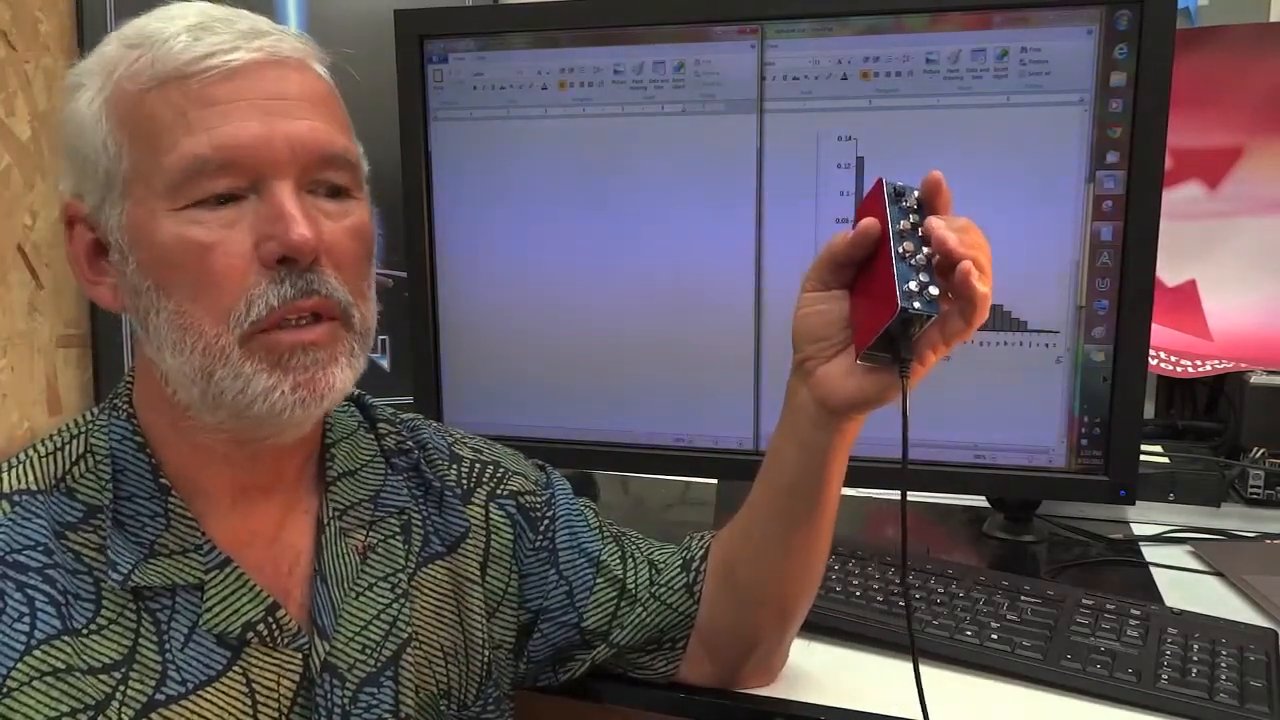
Enter 'aeiou' then '12345' into the blank WordPad document via the controller
{"action": "type", "text": "aei"}
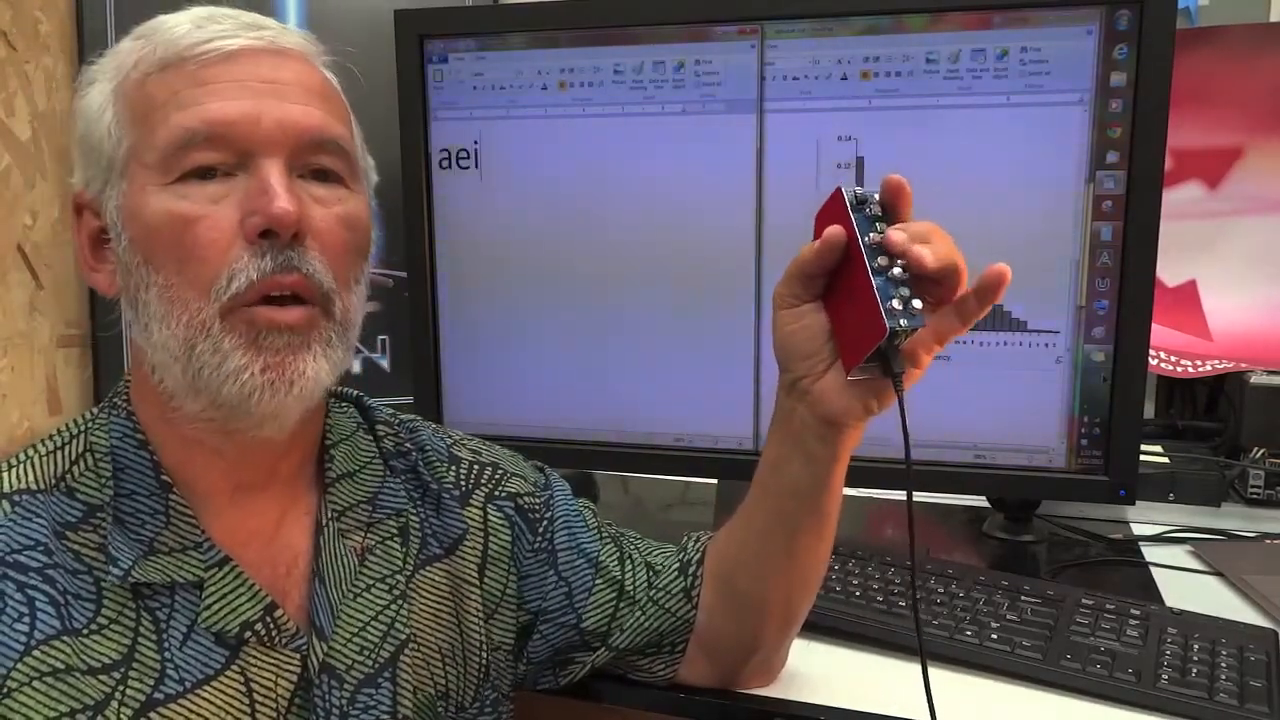
{"action": "type", "text": "ou"}
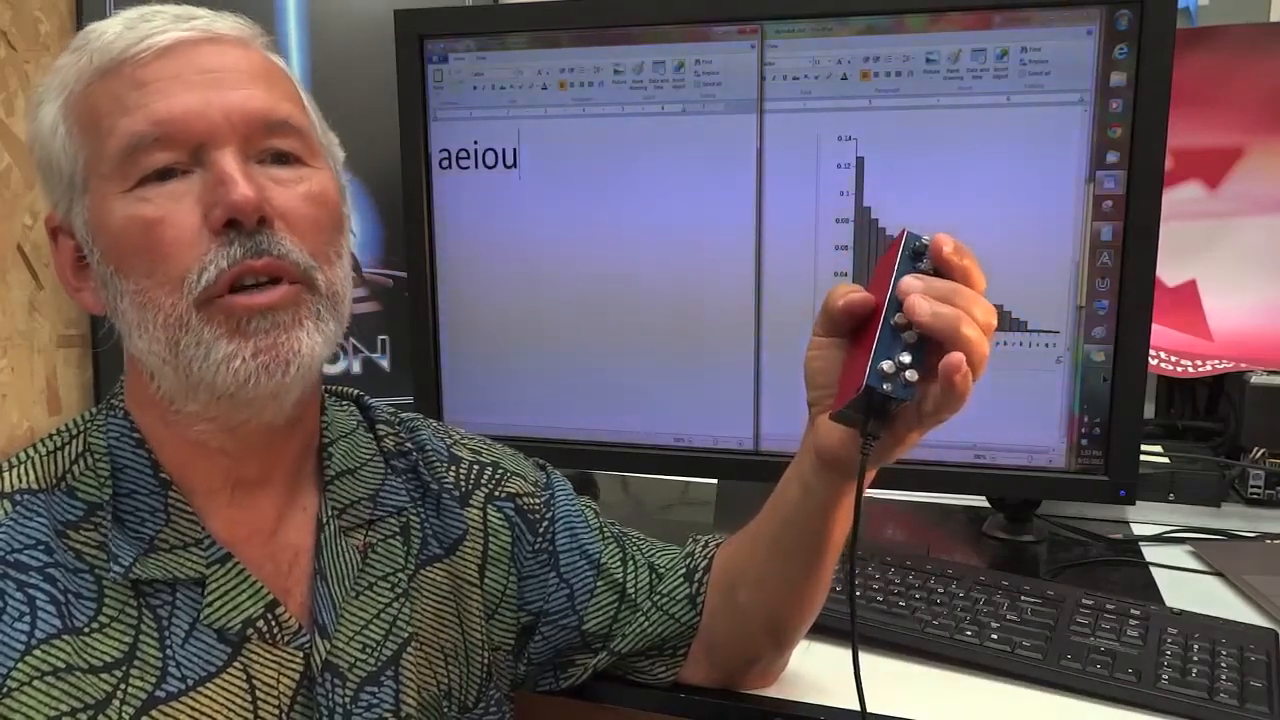
{"action": "type", "text": "1"}
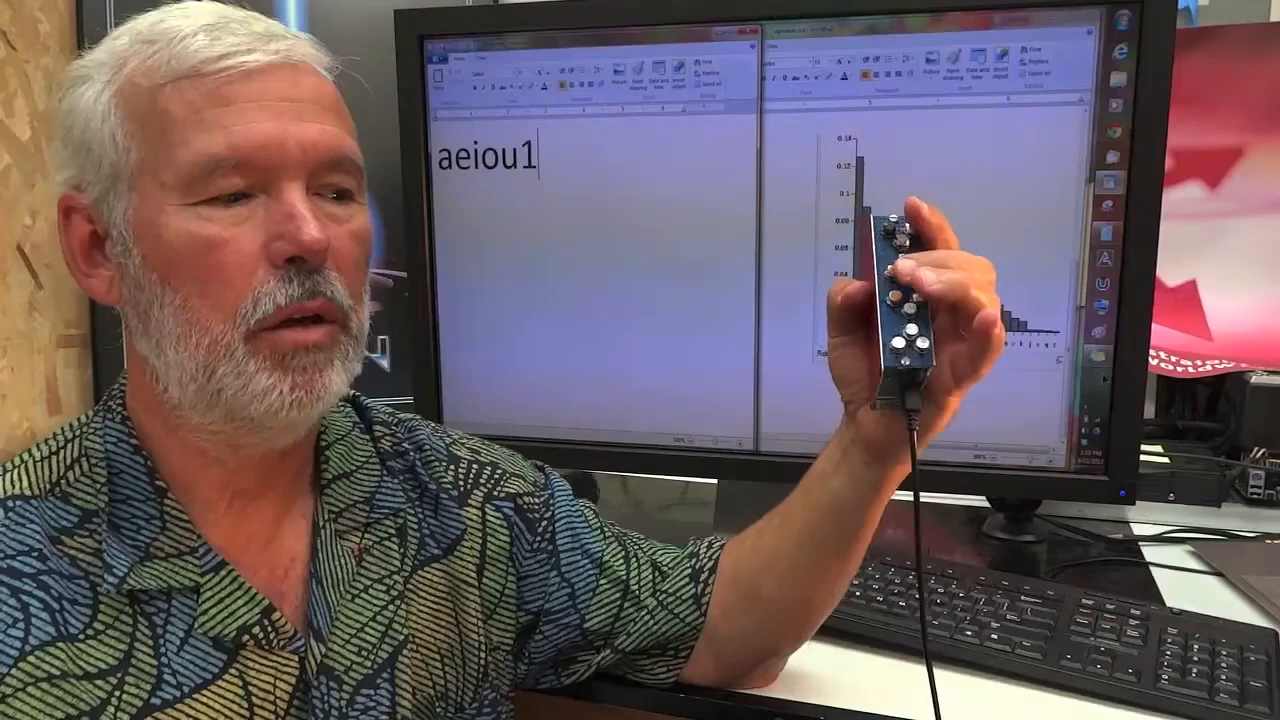
{"action": "type", "text": "234"}
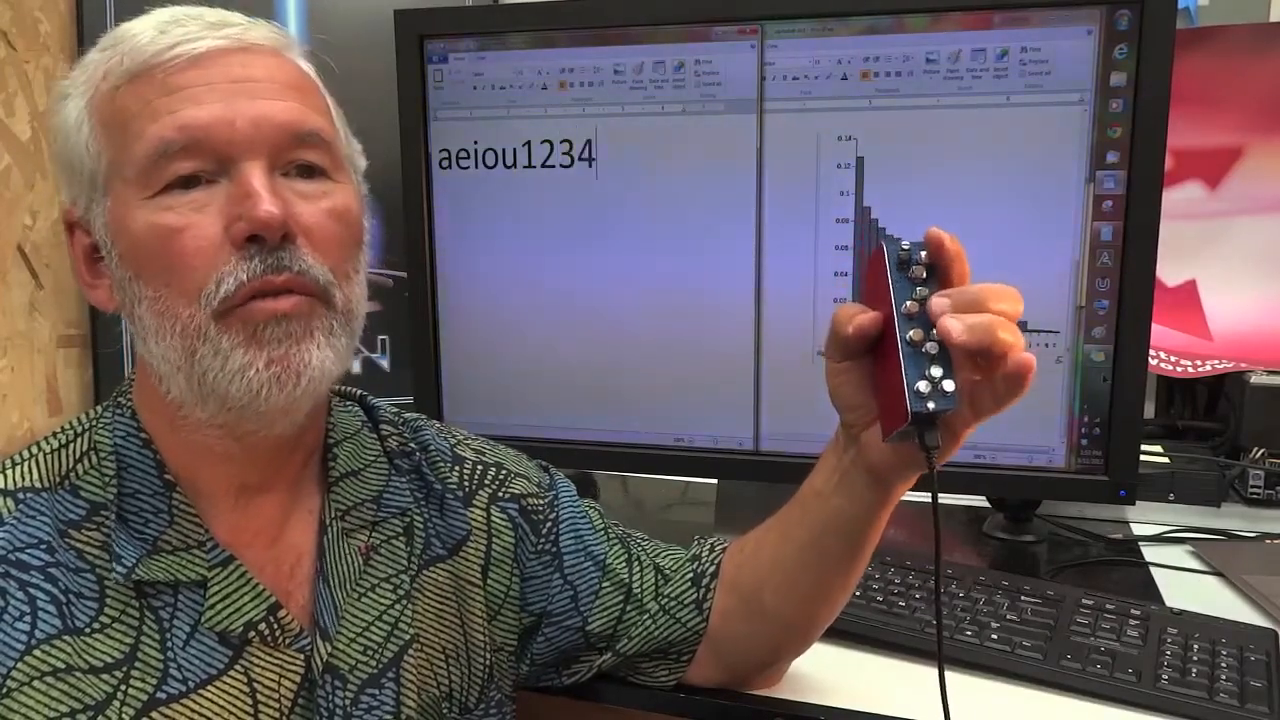
{"action": "type", "text": "5"}
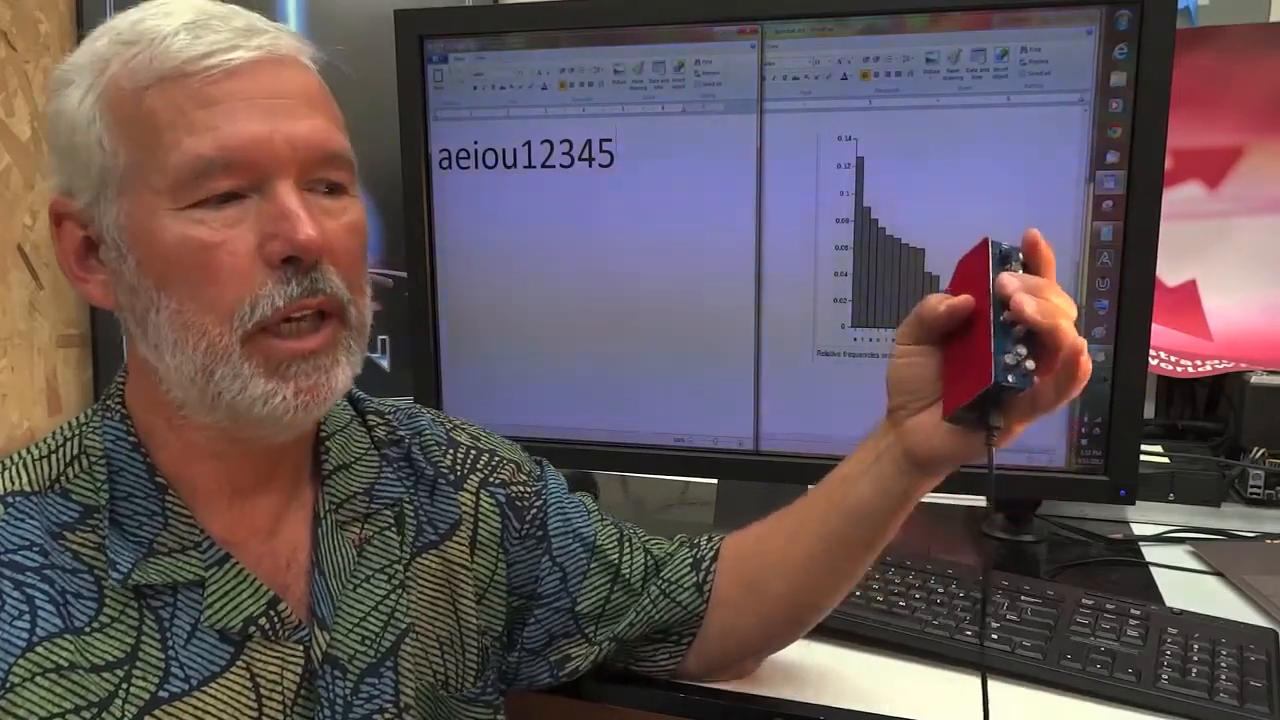
Append 'will call asap' so the document reads 'aeiou12345will call asap'
{"action": "type", "text": "will call asap"}
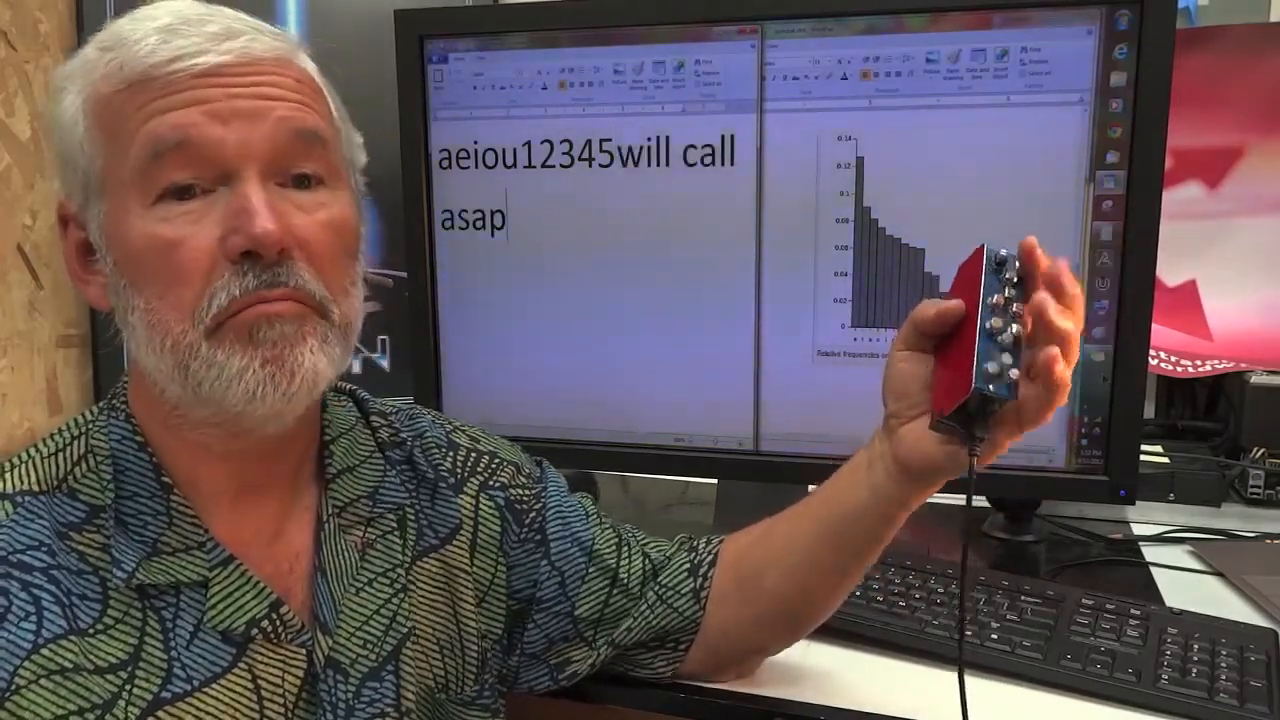